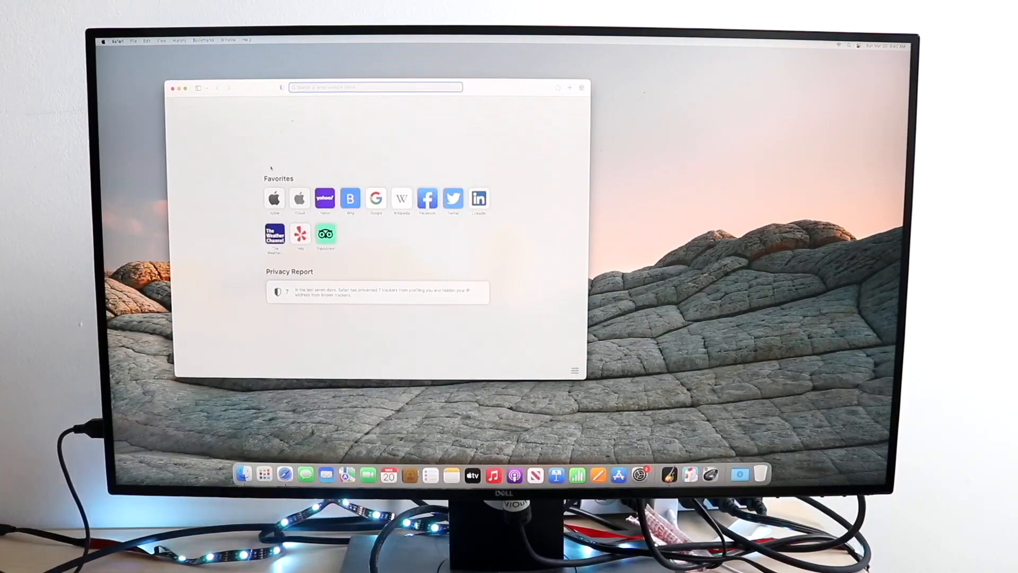
Step: Open a fresh Safari start page showing Favorites and What's New in Safari
{"action": "left_click", "coordinate": [102, 41]}
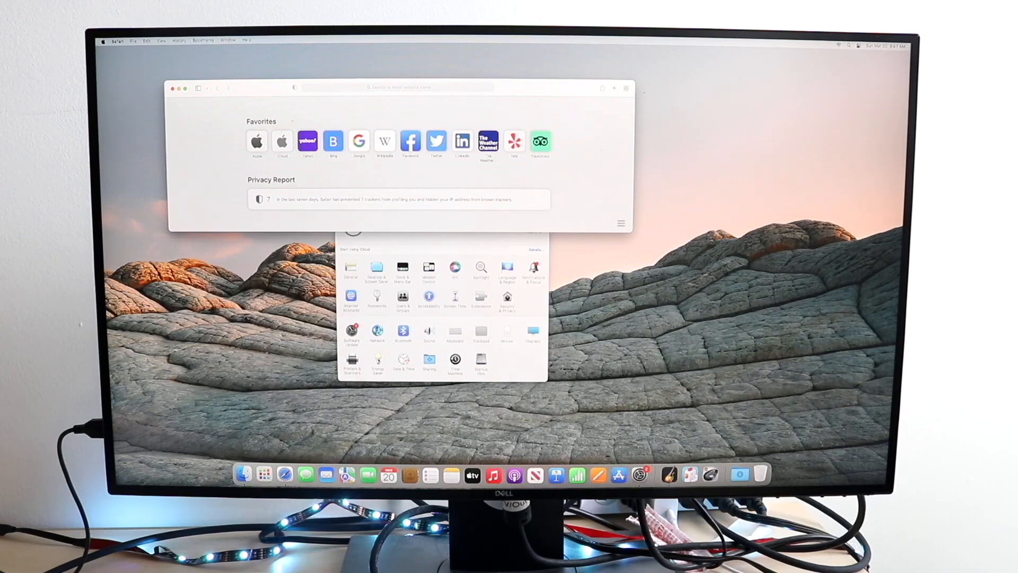
{"action": "left_click", "coordinate": [377, 362]}
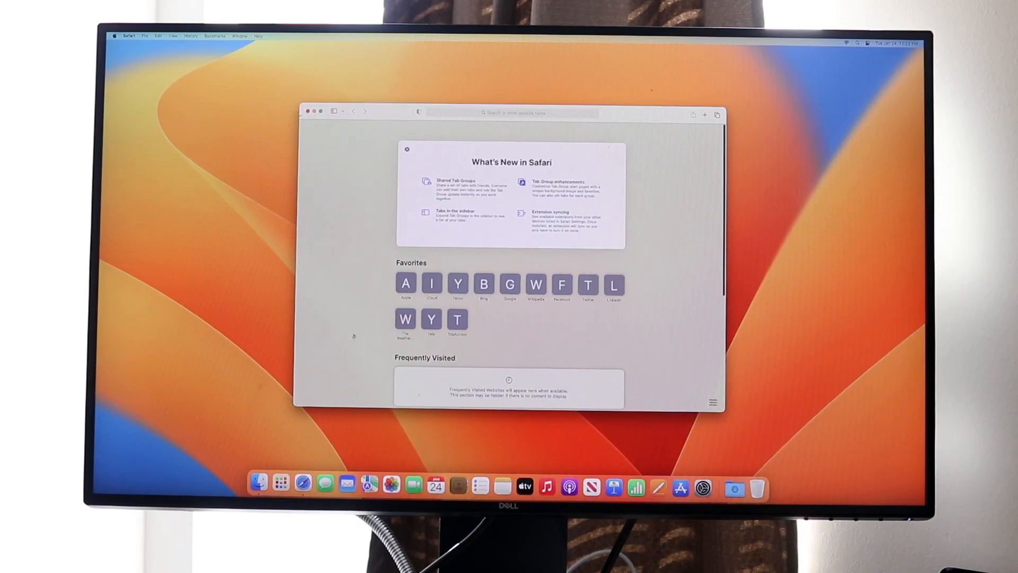
Step: Launch the App Store, dismiss its welcome screen and decline notifications
{"action": "left_click", "coordinate": [405, 284]}
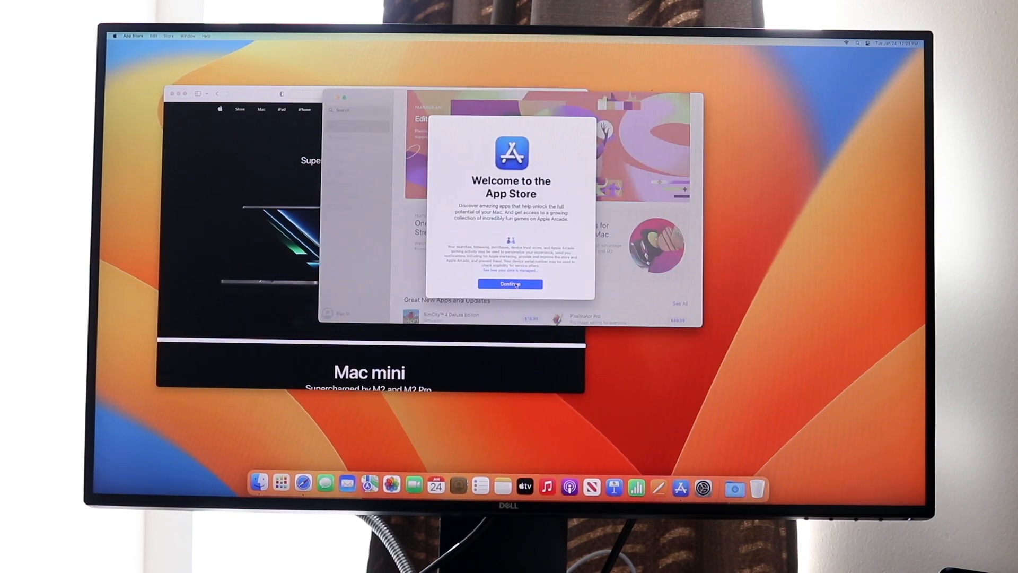
{"action": "left_click", "coordinate": [511, 284]}
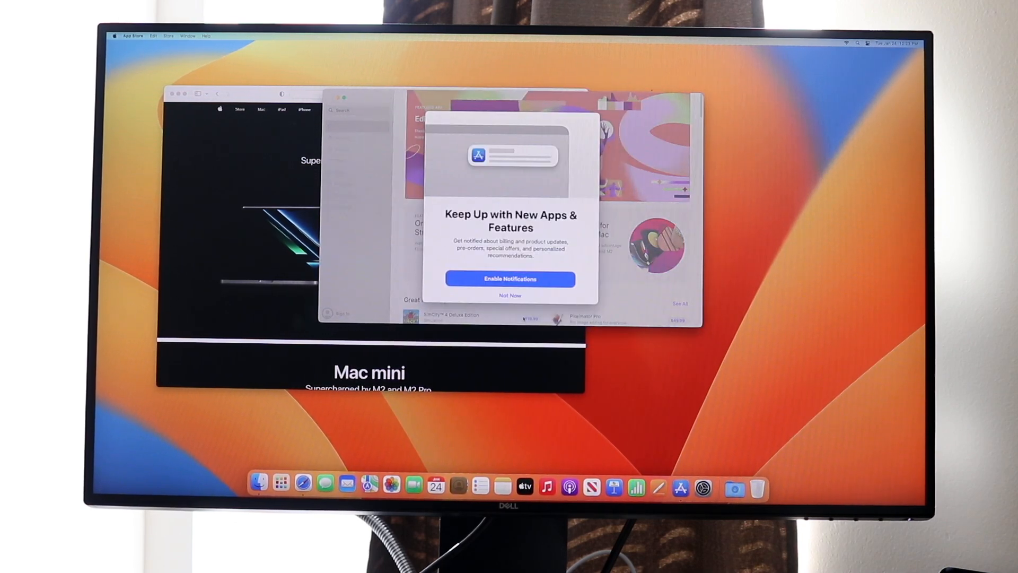
{"action": "left_click", "coordinate": [510, 295]}
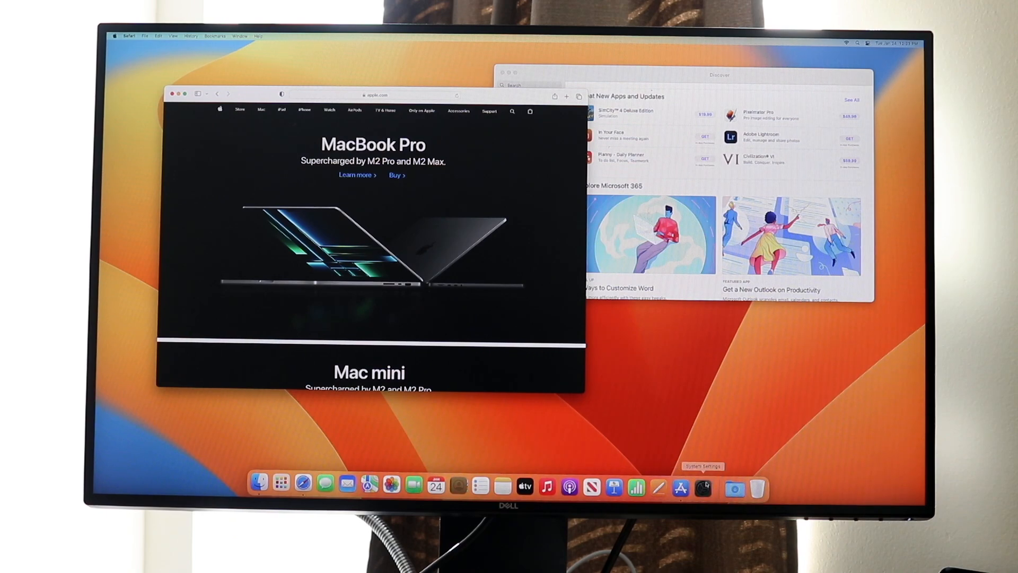
Step: Open System Settings, then launch iMovie and dismiss its welcome screen
{"action": "left_click", "coordinate": [703, 488]}
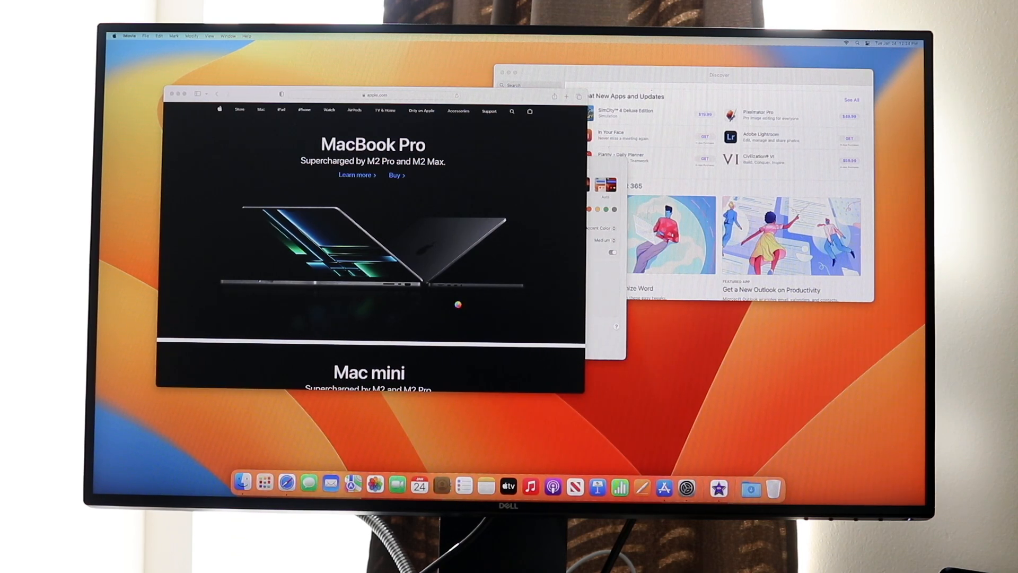
{"action": "mouse_move", "coordinate": [520, 315]}
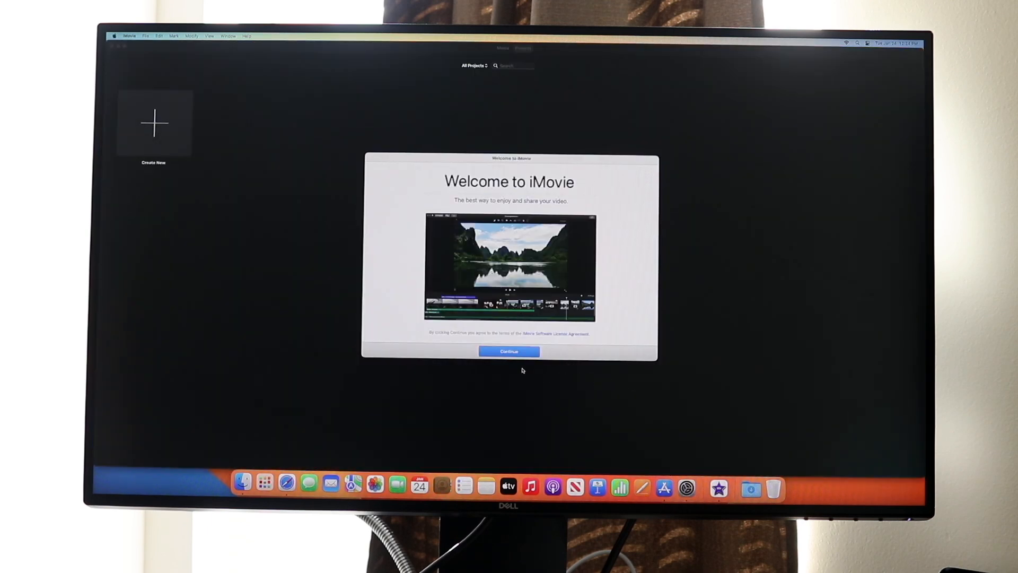
{"action": "left_click", "coordinate": [509, 351]}
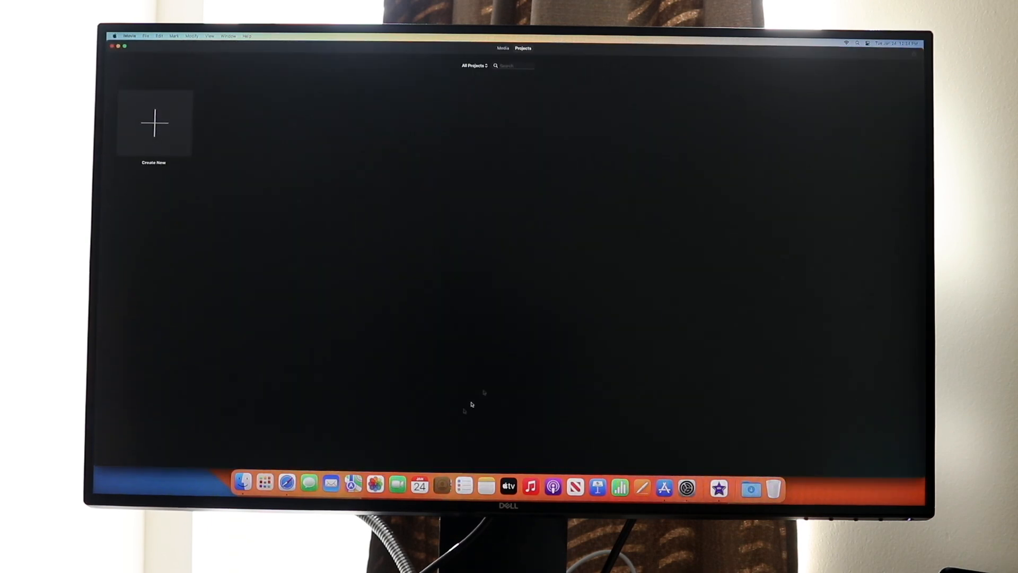
{"action": "left_click", "coordinate": [263, 486]}
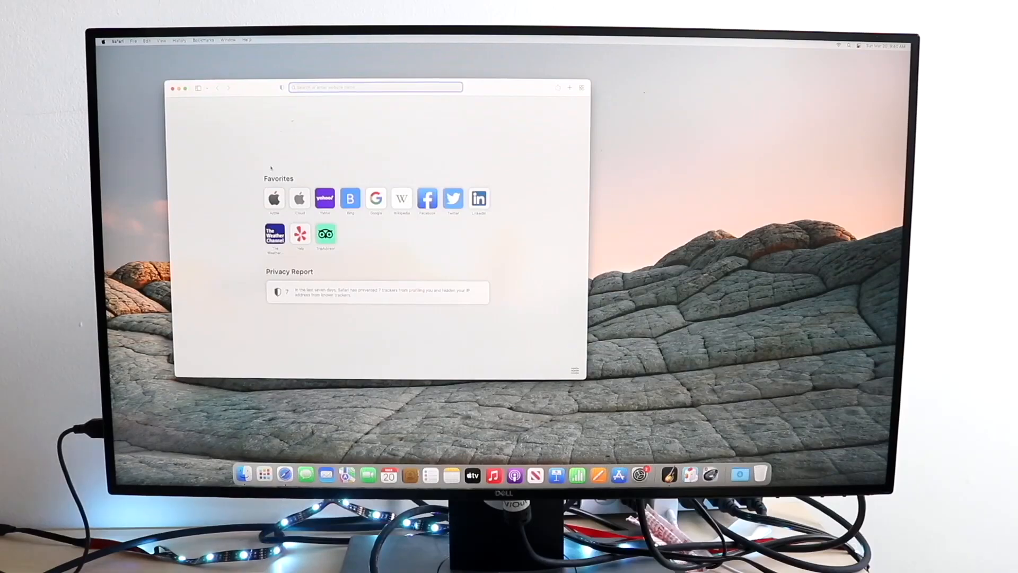
Step: Choose System Preferences from the Apple menu beside the Safari window
{"action": "left_click", "coordinate": [103, 40]}
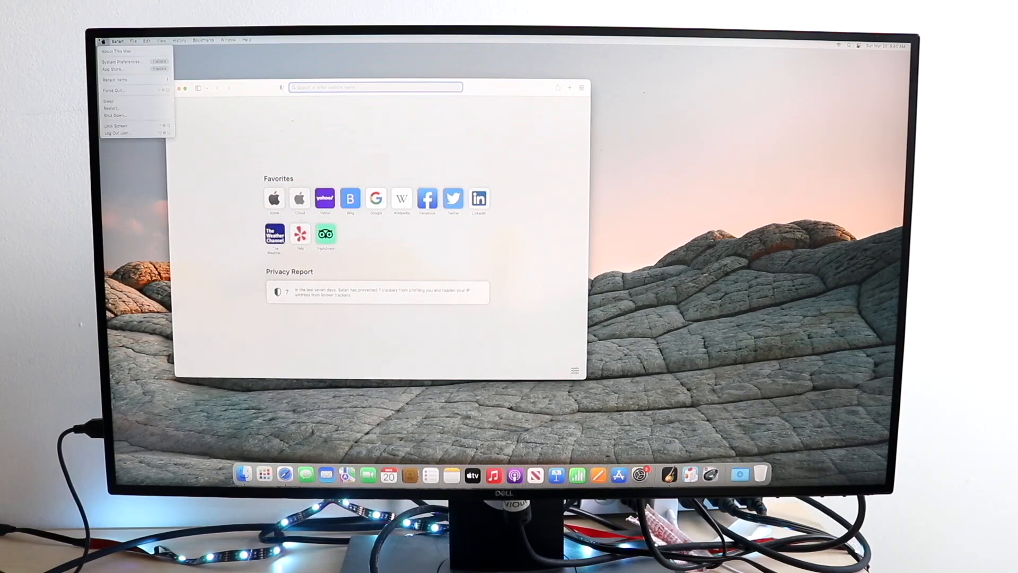
{"action": "left_click", "coordinate": [122, 61]}
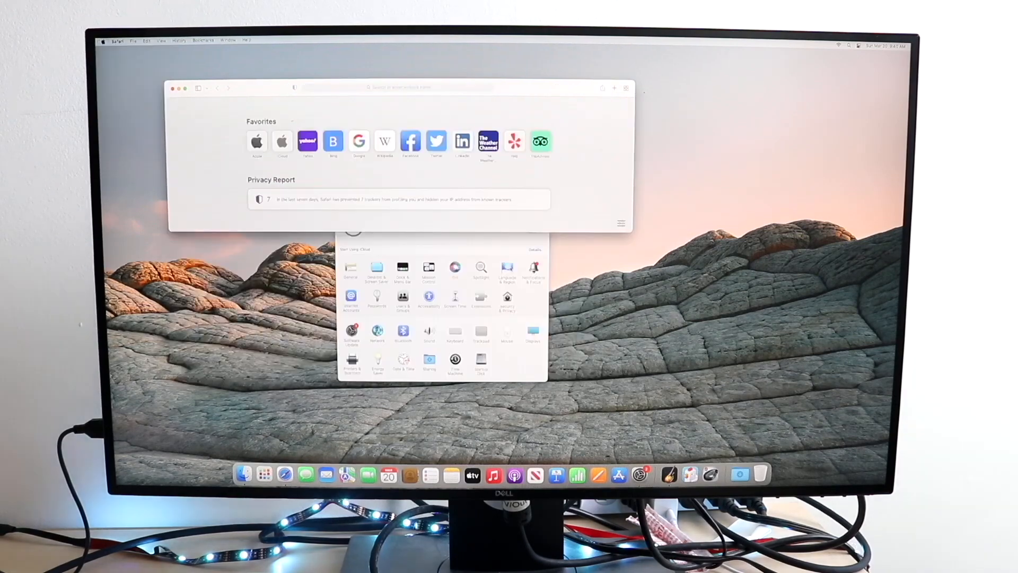